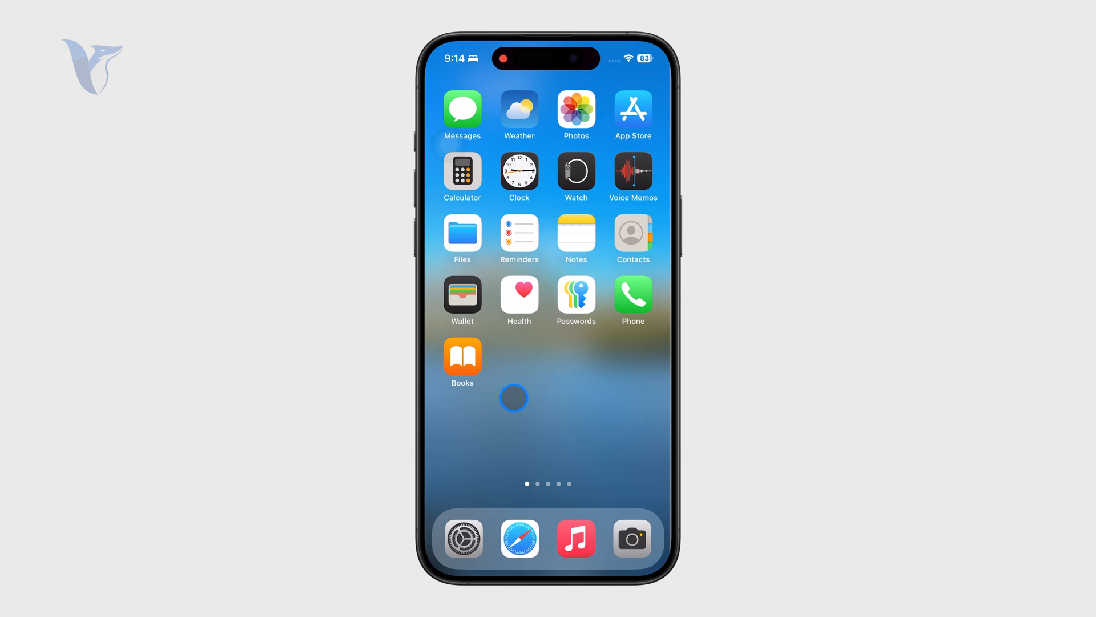
# Launch Settings from the dock icon's quick actions menu.
pyautogui.hscroll(-3)
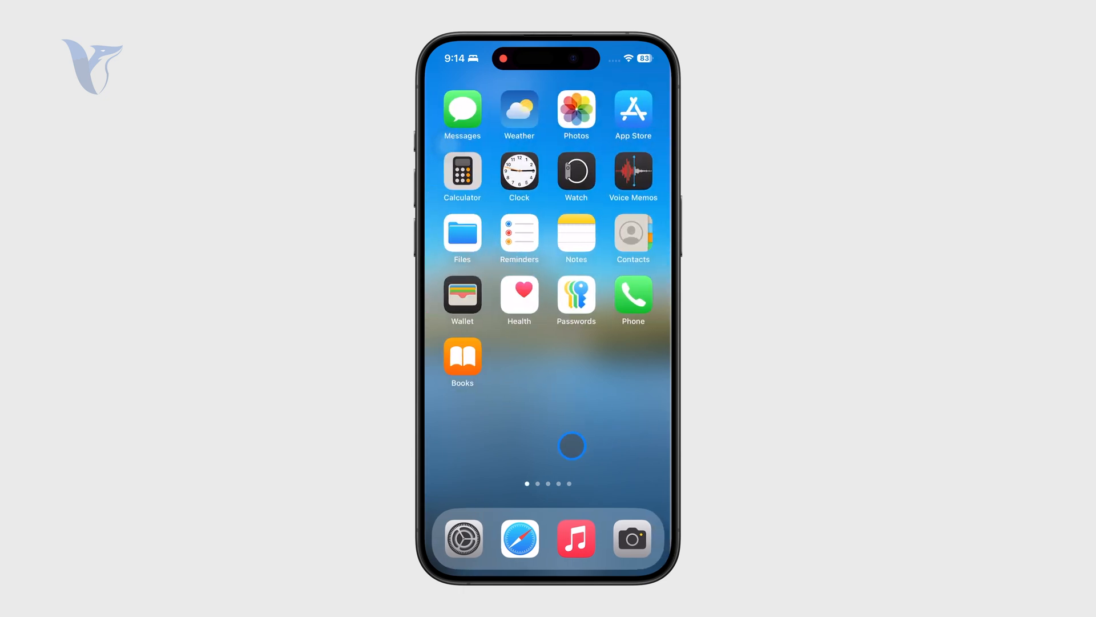
pyautogui.moveTo(484, 515)
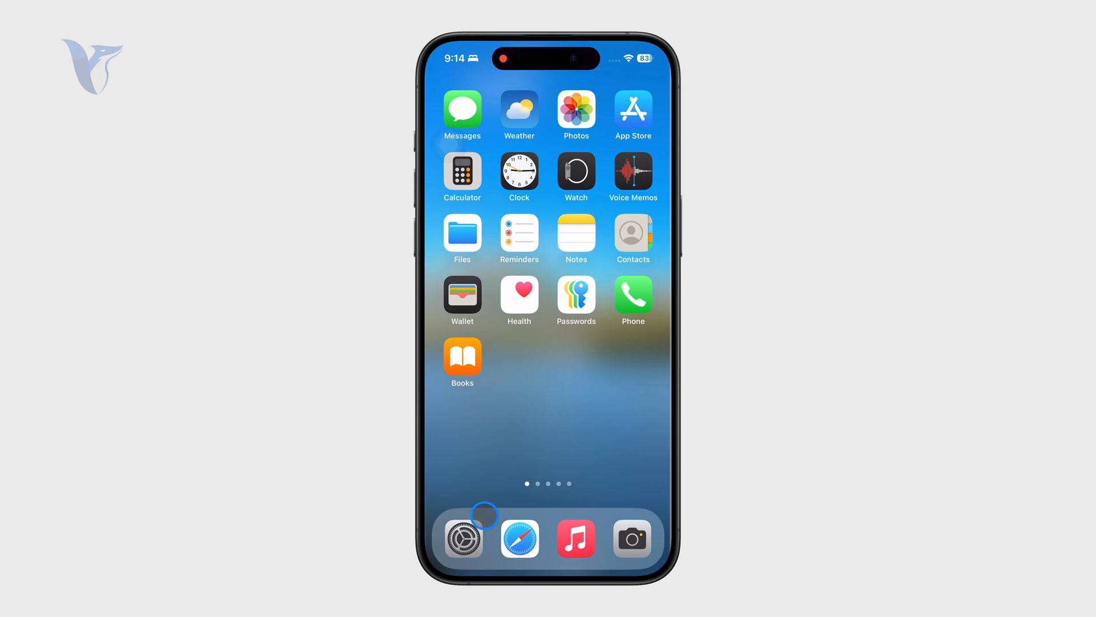
pyautogui.click(463, 539)
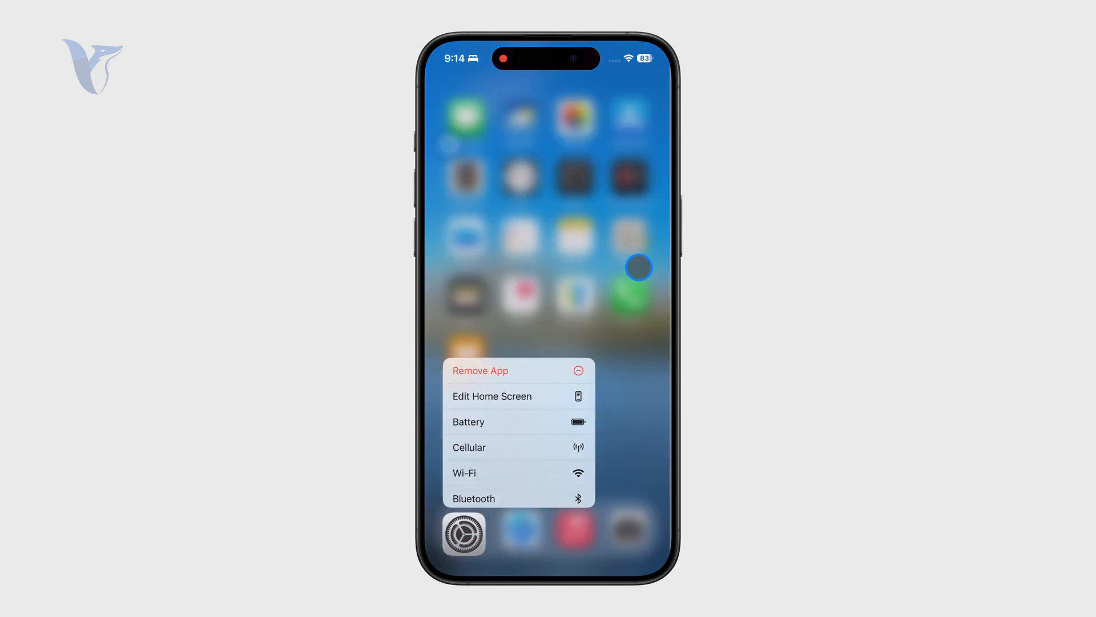
pyautogui.click(463, 536)
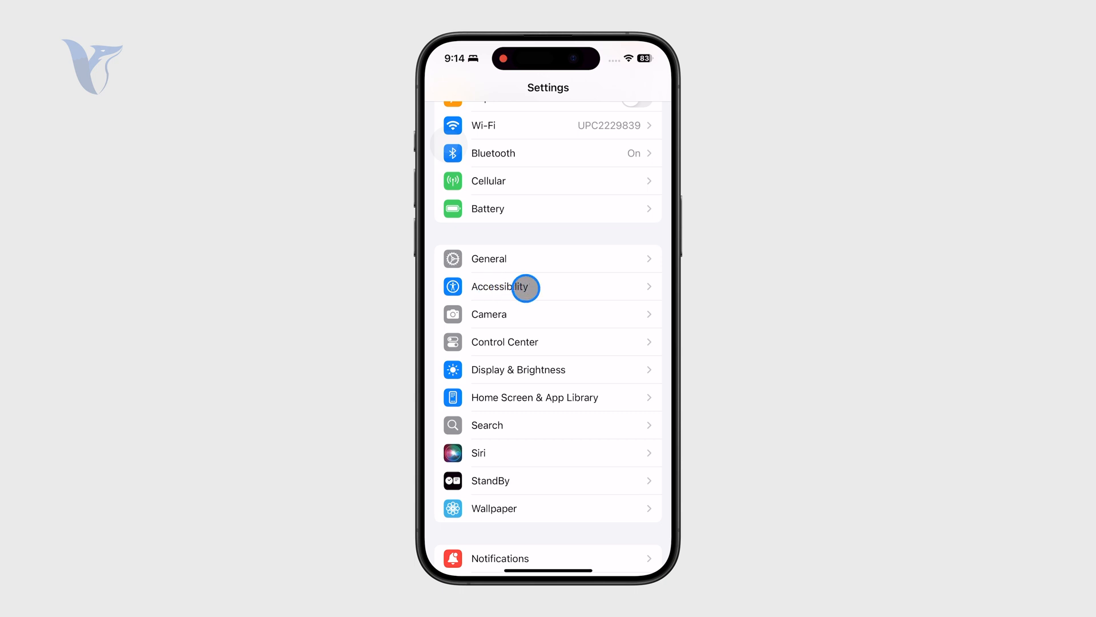
# Enter Accessibility and scroll down to the Physical and Motor options.
pyautogui.click(526, 287)
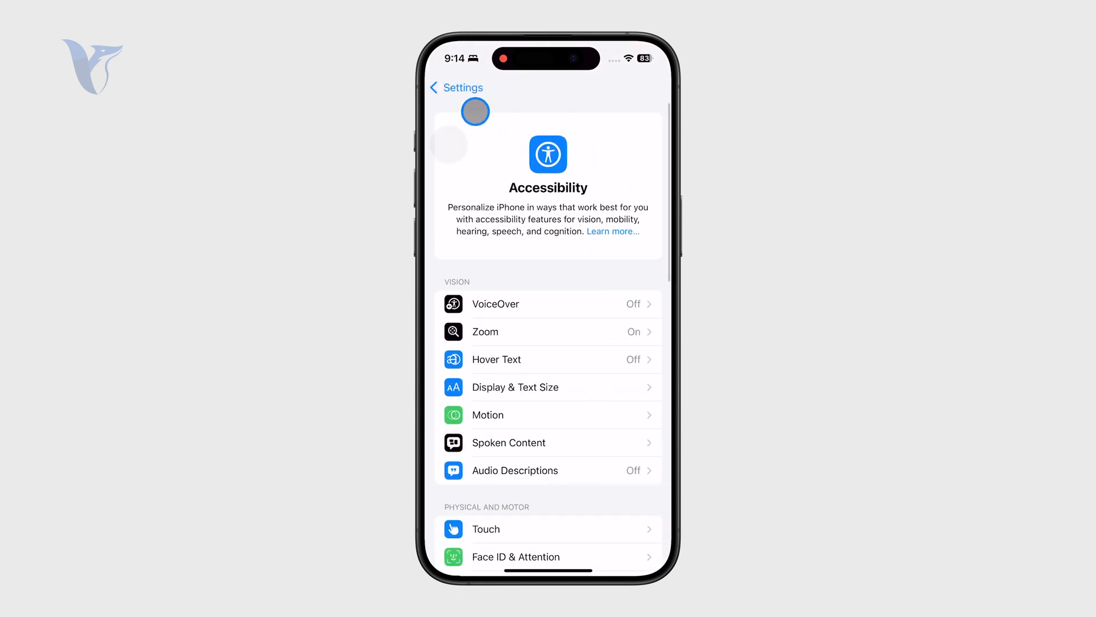
pyautogui.click(455, 88)
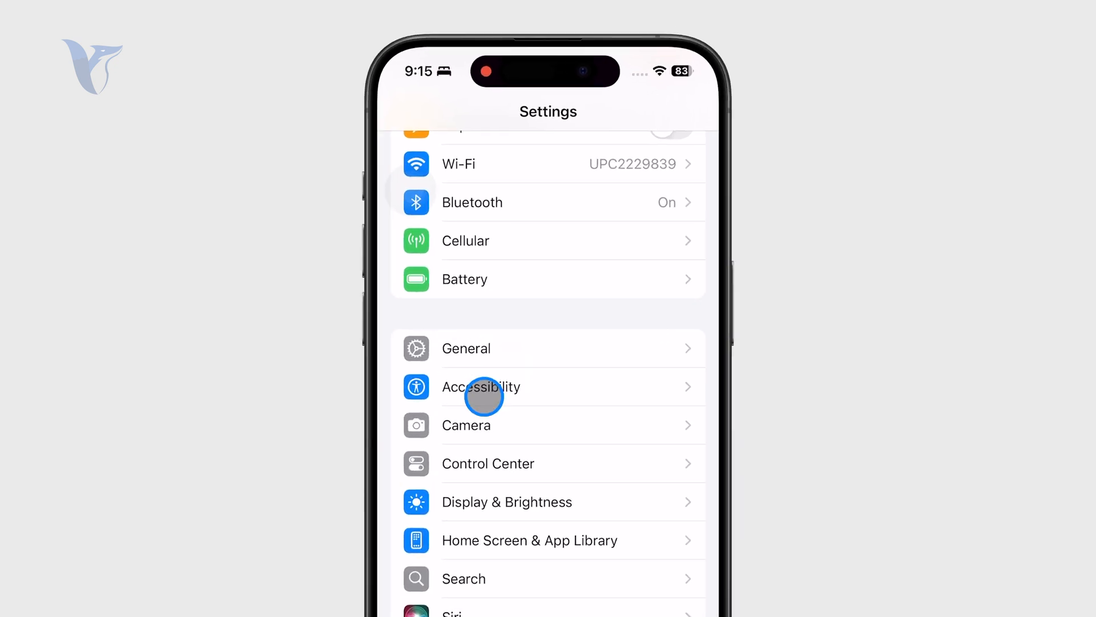
pyautogui.click(482, 387)
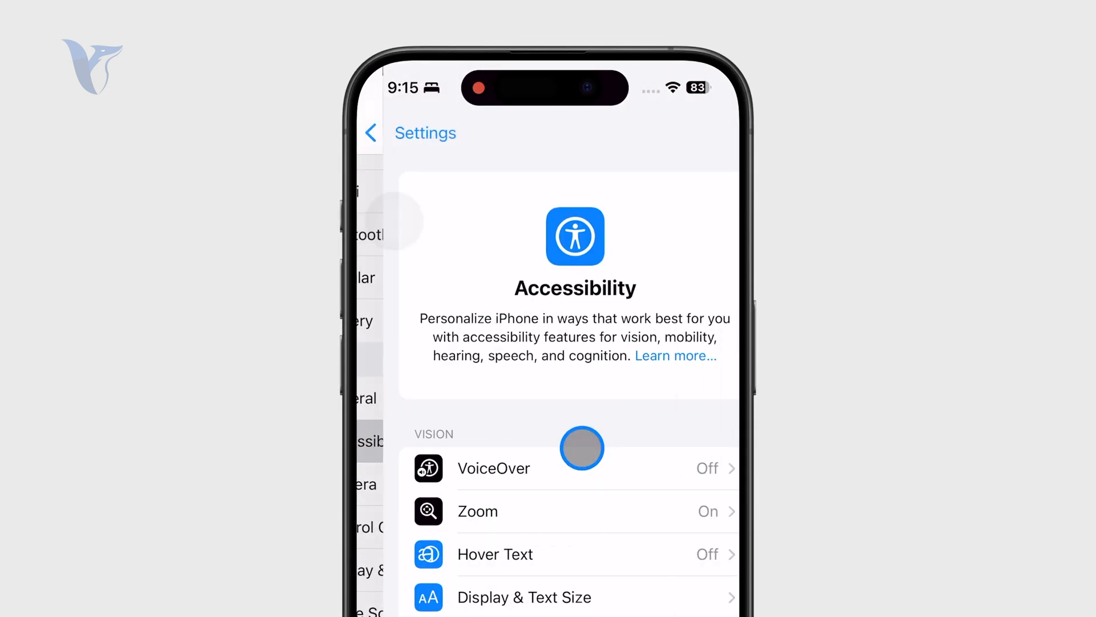
pyautogui.scroll(-3)
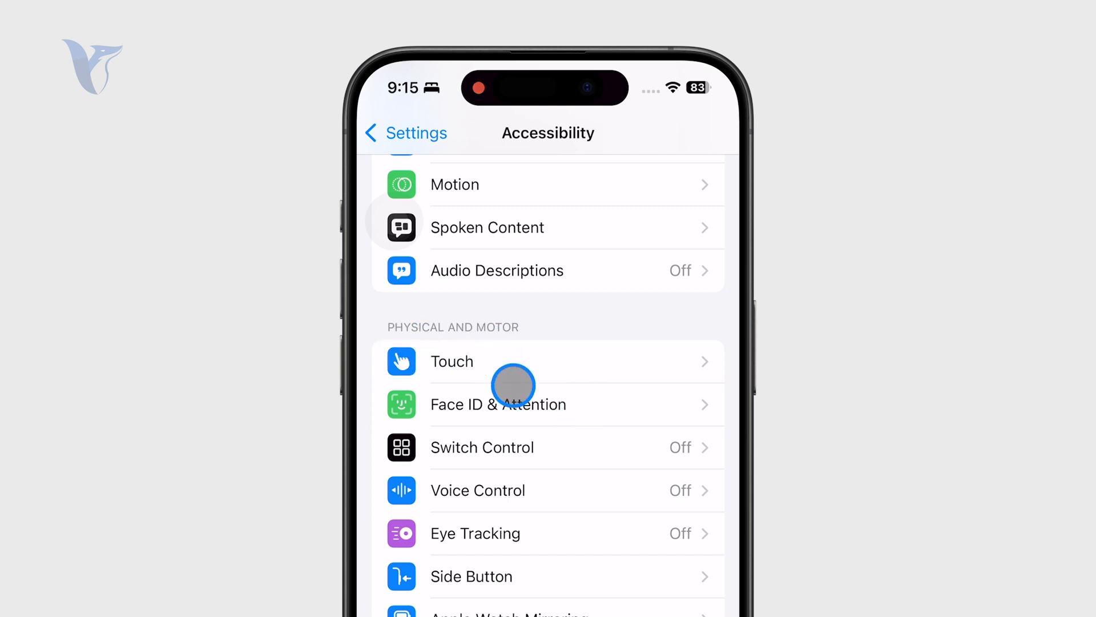
# Go into Touch, then AssistiveTouch, and switch AssistiveTouch on.
pyautogui.click(452, 361)
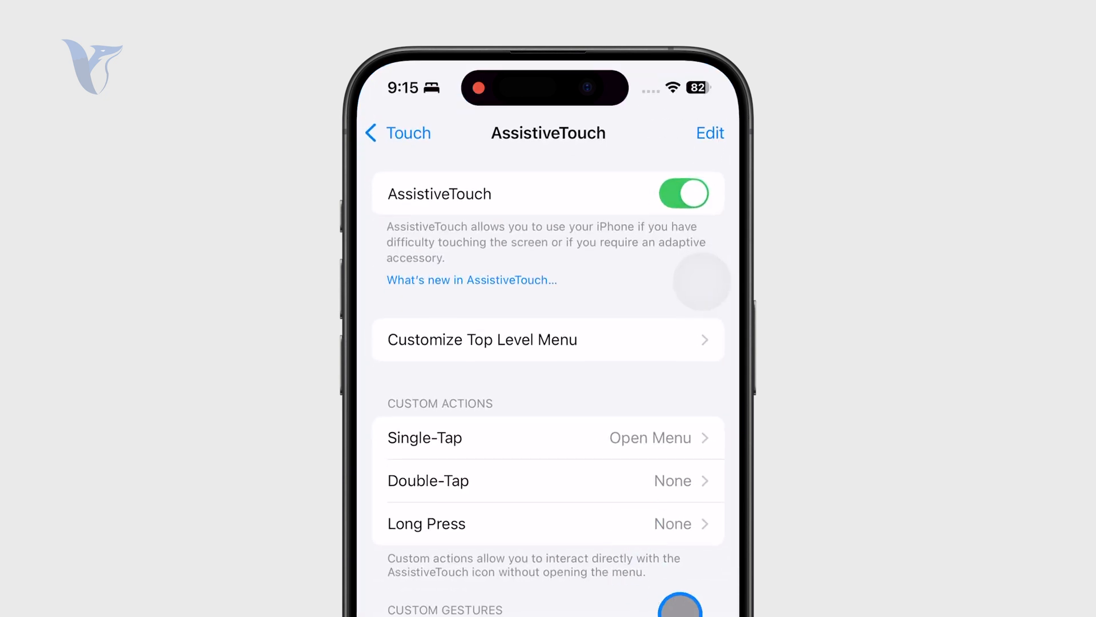
pyautogui.scroll(-3)
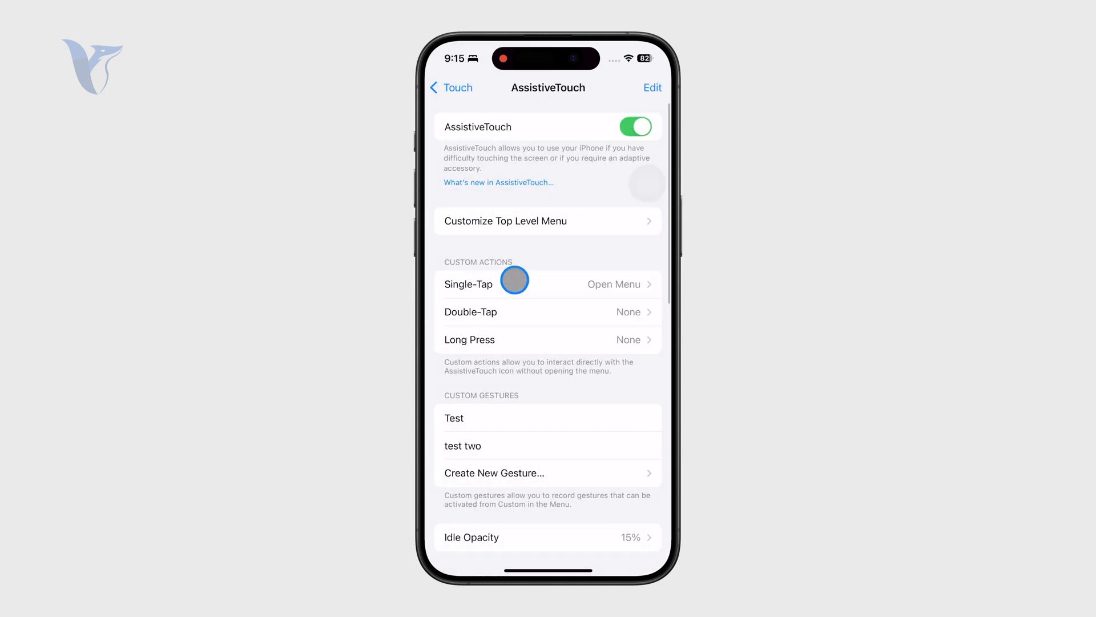
# Add a second icon to the top-level menu, assign an action, and show the AssistiveTouch menu.
pyautogui.click(505, 220)
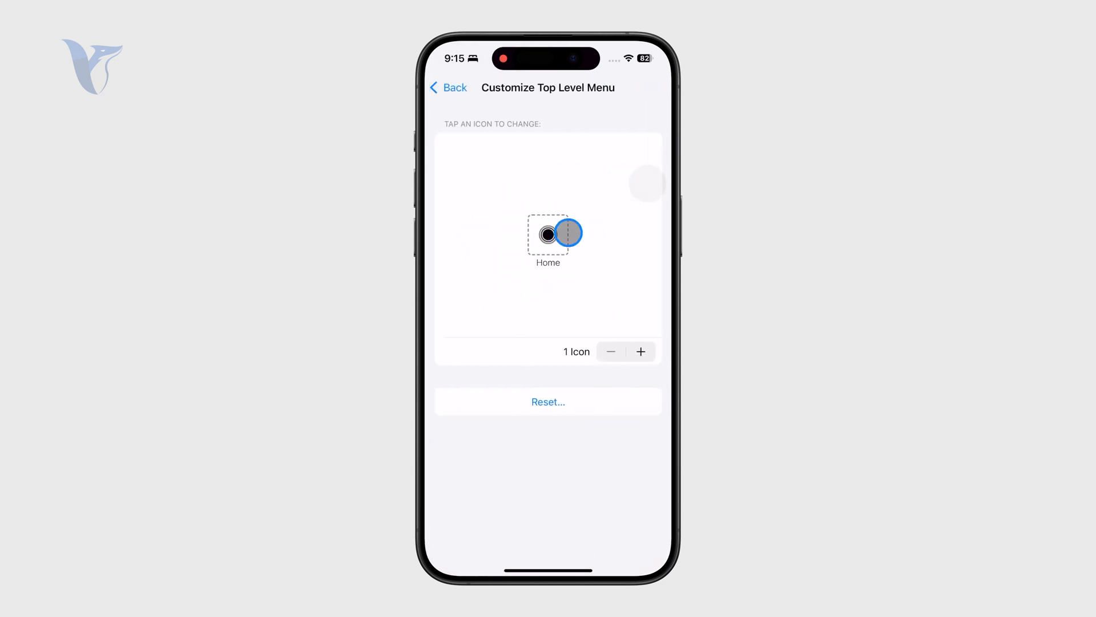
pyautogui.click(640, 351)
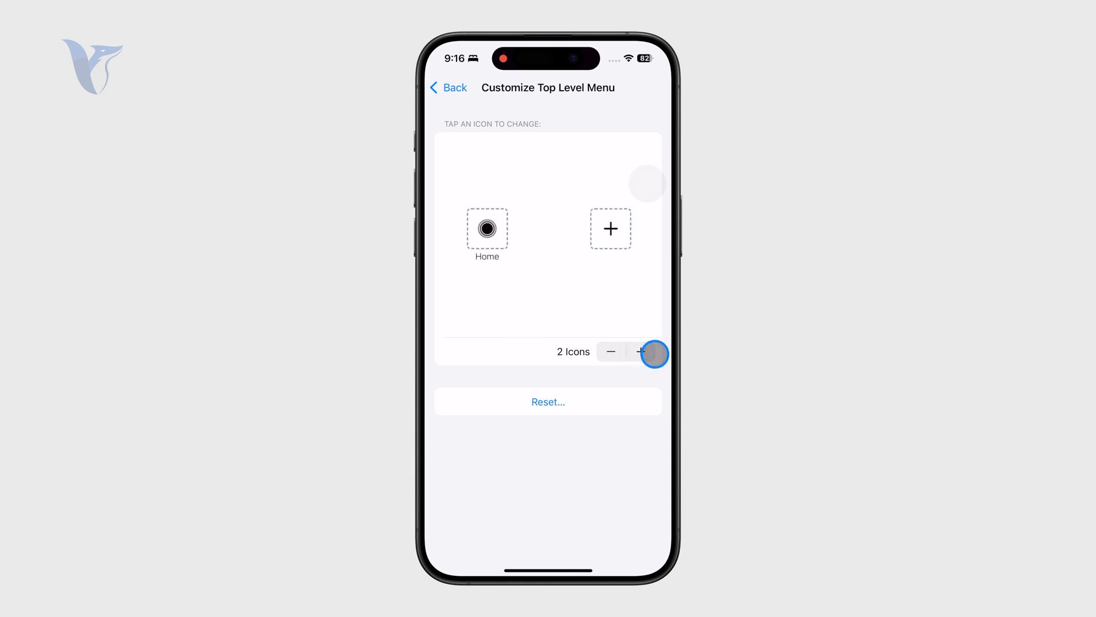
pyautogui.click(610, 228)
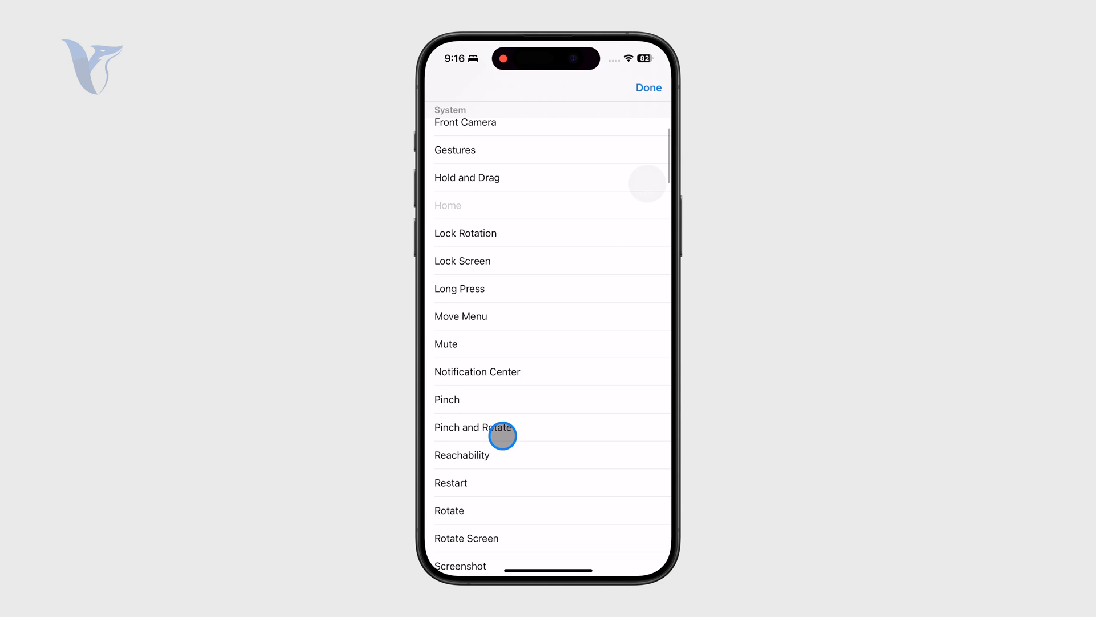
pyautogui.scroll(-3)
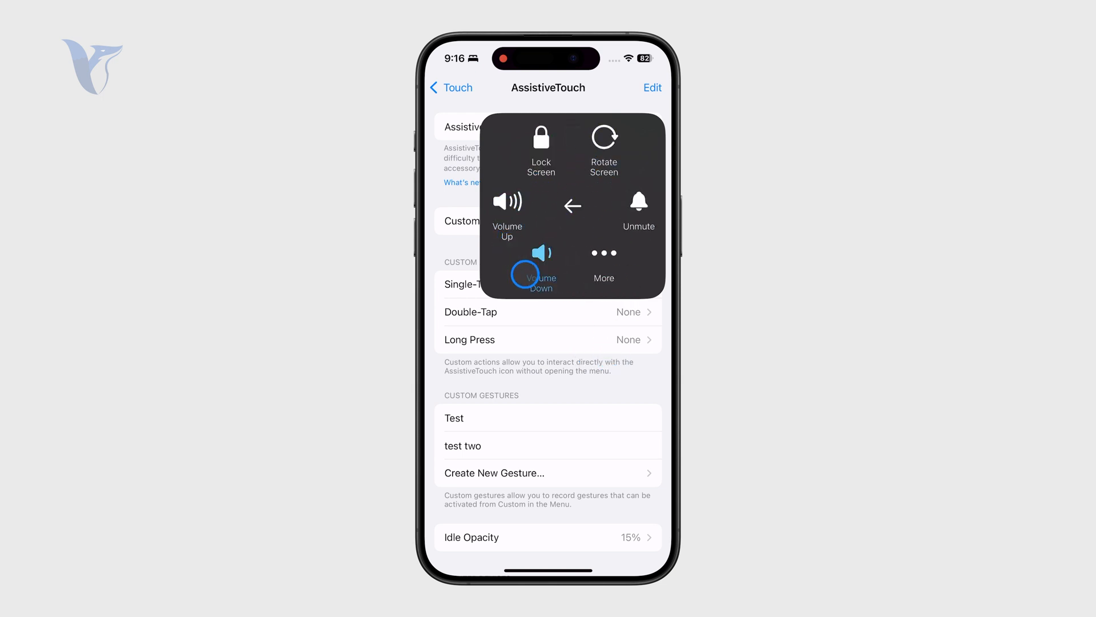
# Lower the volume from the AssistiveTouch menu, then dismiss it.
pyautogui.click(603, 137)
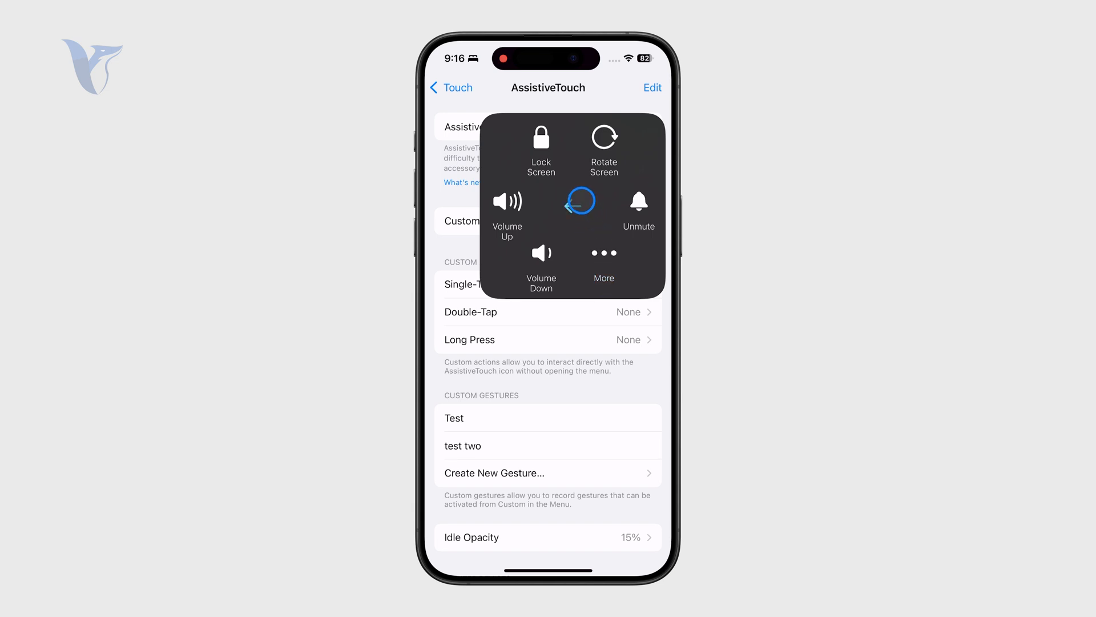
pyautogui.click(604, 261)
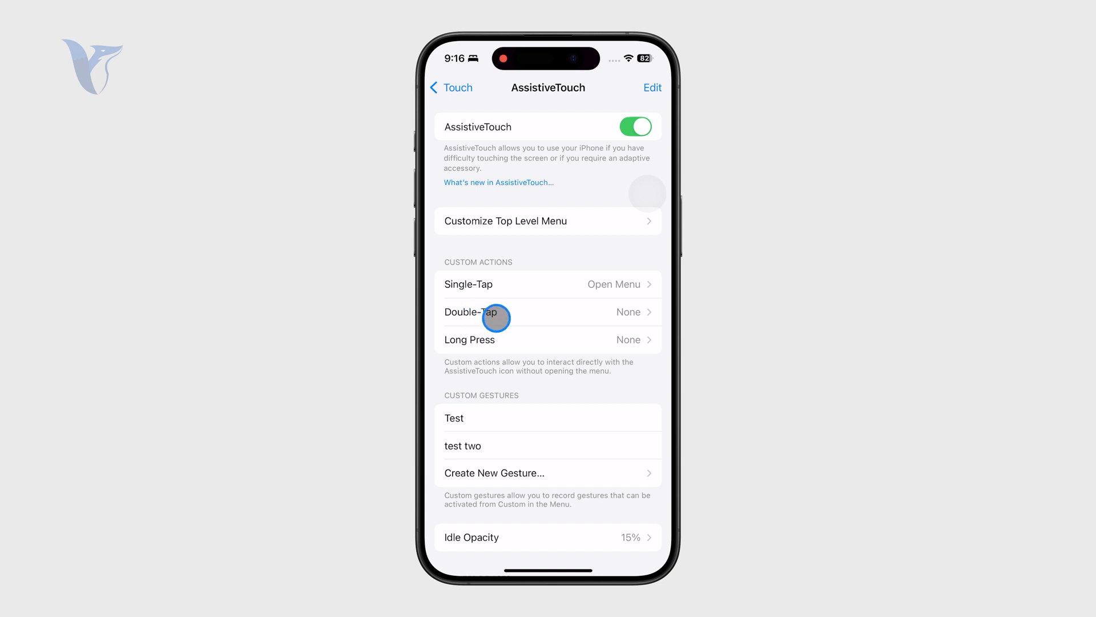
# Review the Double-Tap actions, then view Single-Tap options with Open Menu checked.
pyautogui.click(493, 311)
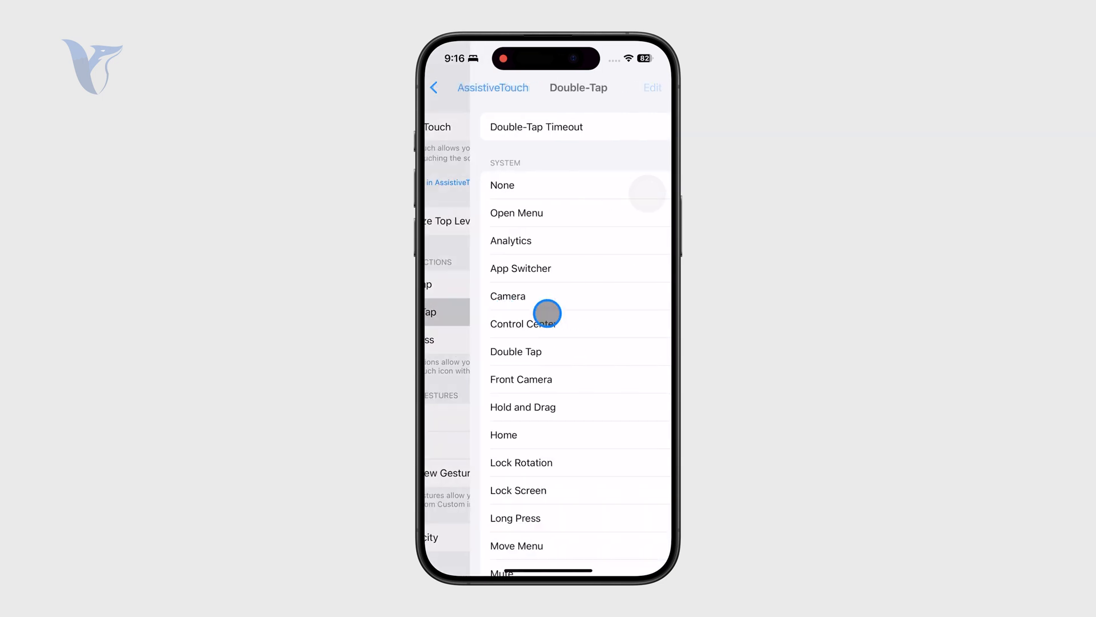
pyautogui.click(434, 87)
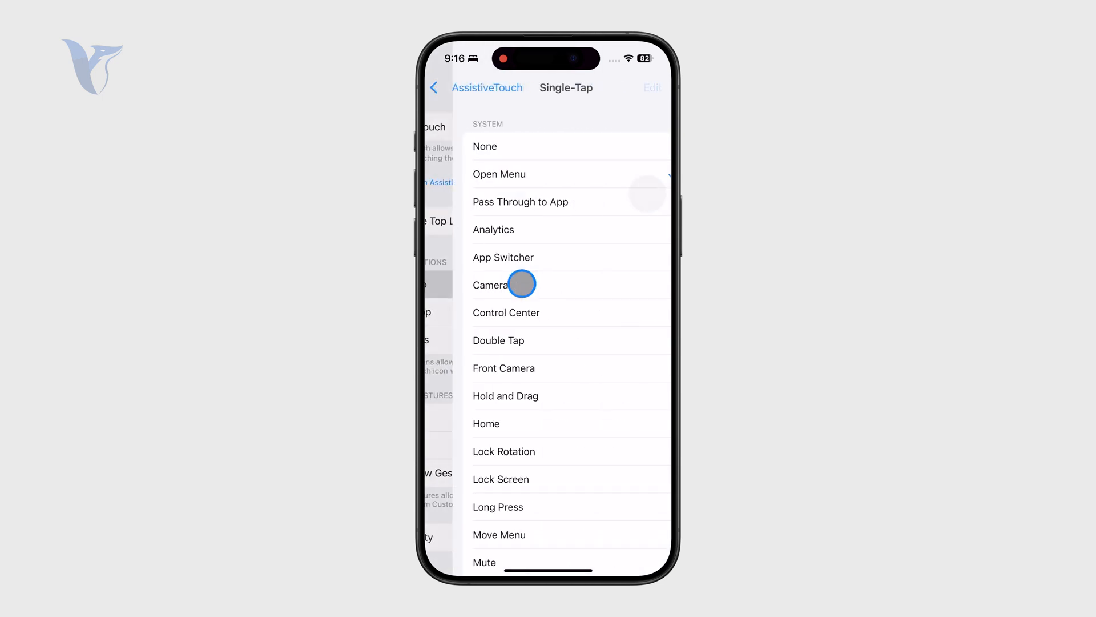
pyautogui.click(499, 174)
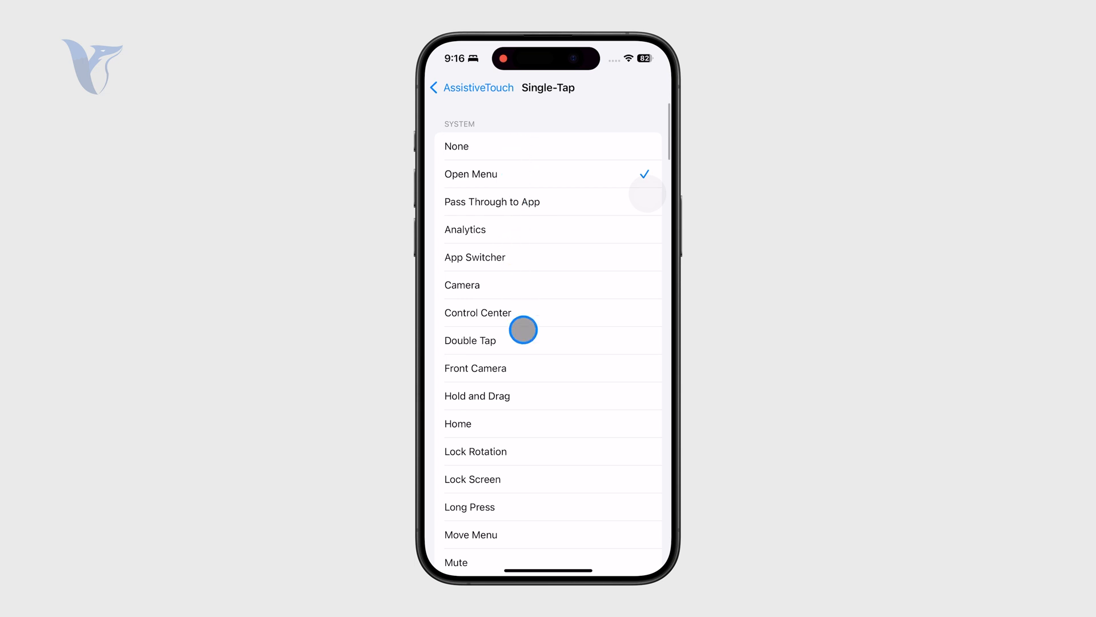